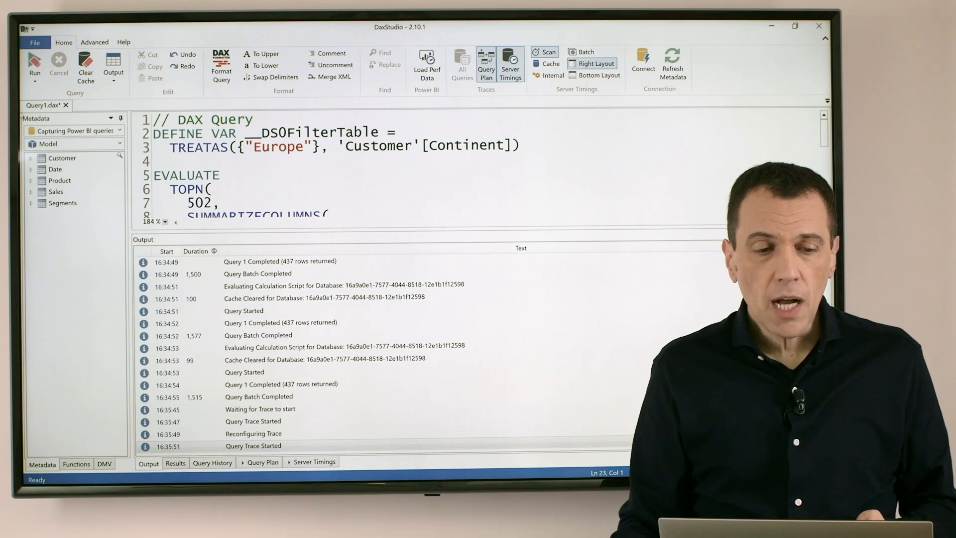
Run the captured Power BI query with Query Plan and Server Timings traces active
click(34, 63)
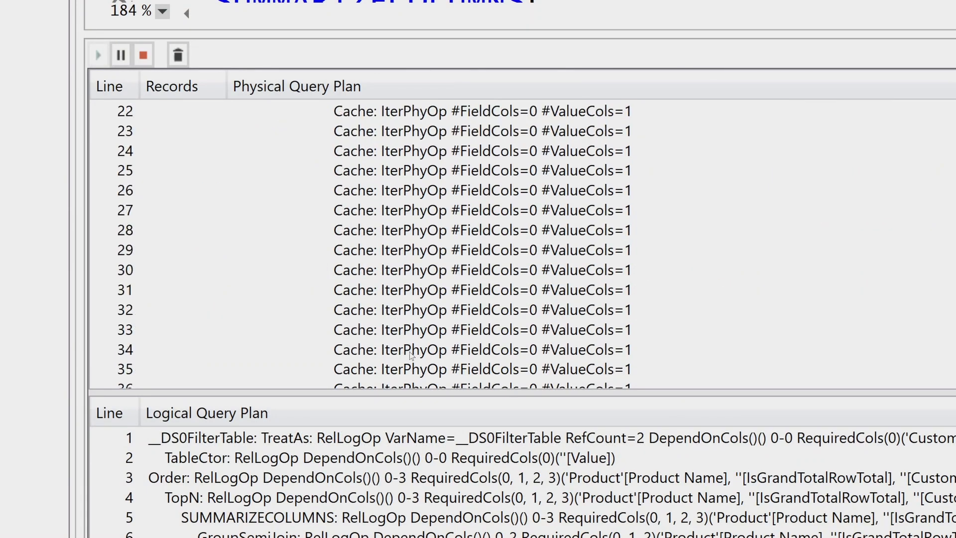
Scroll the physical query plan past line 200 to the repeated cache iteration operators
scroll(down, 3)
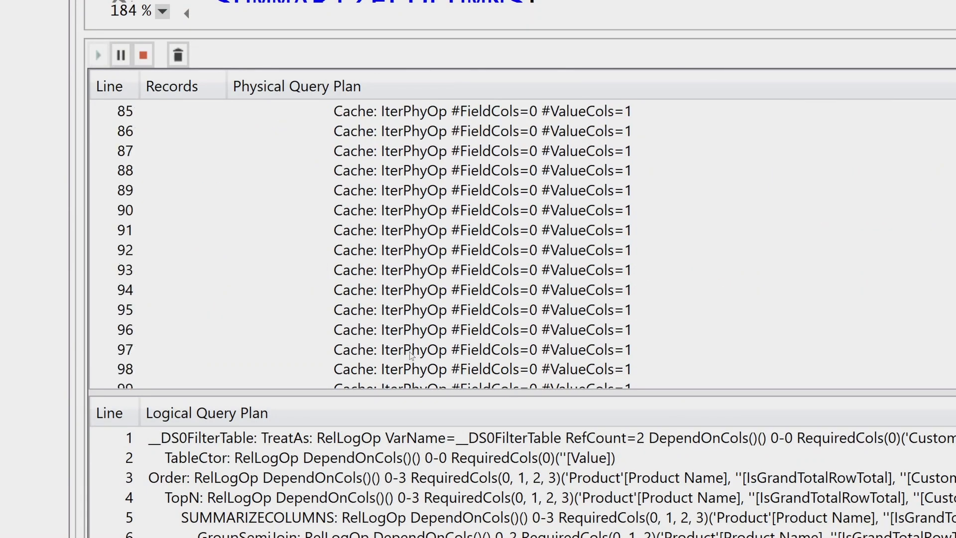
scroll(down, 3)
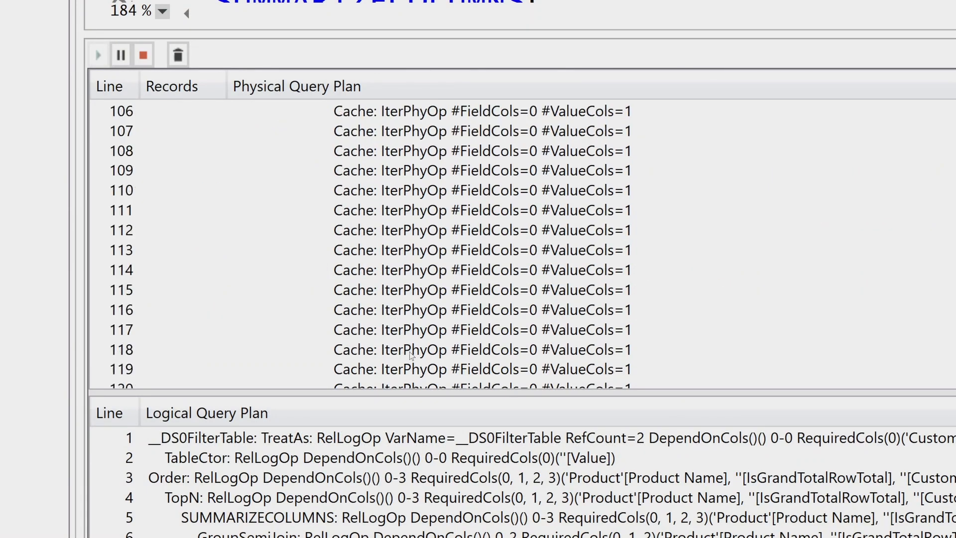
scroll(down, 3)
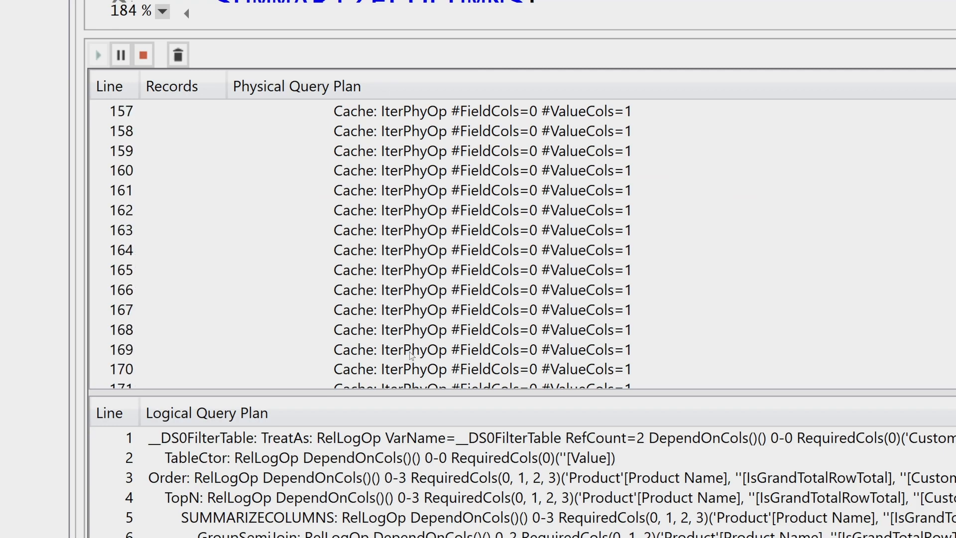
scroll(down, 3)
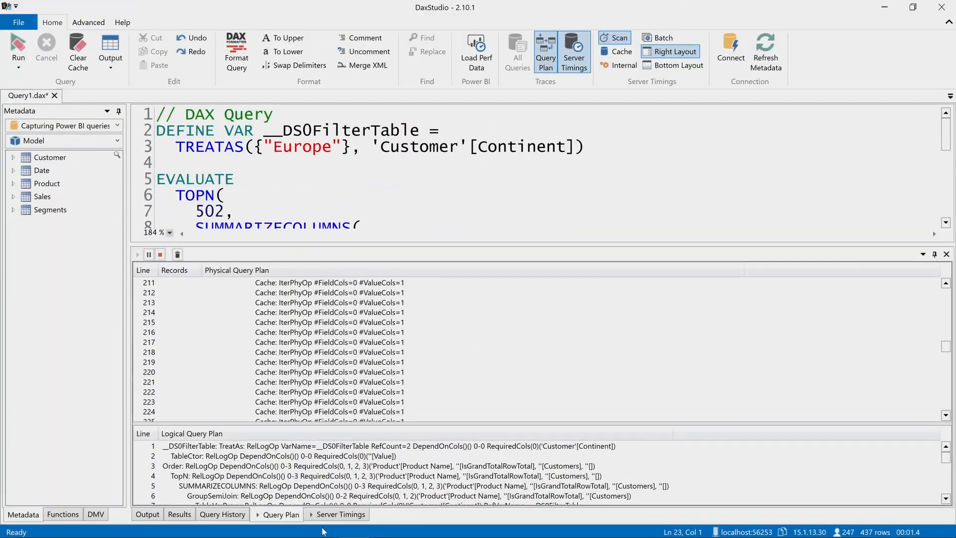
click(340, 514)
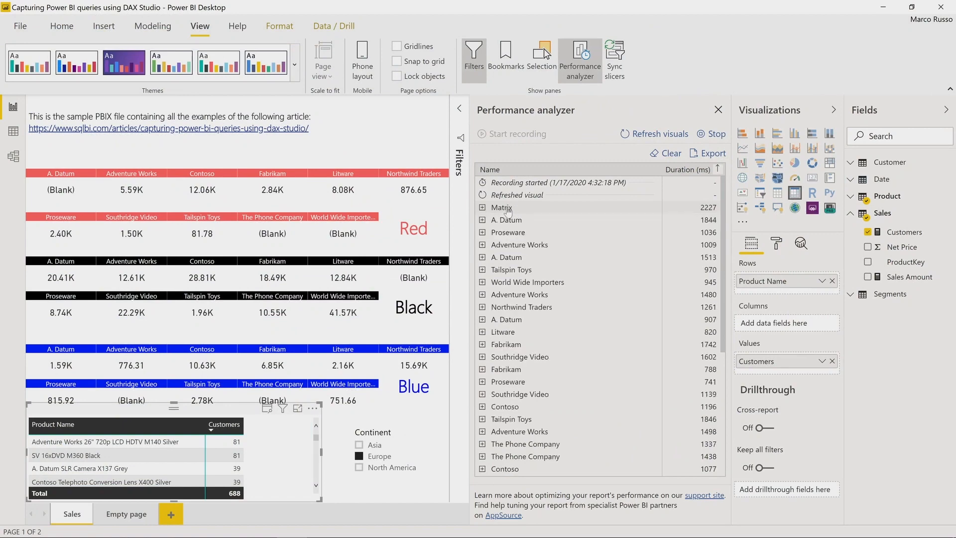
Return to the captured query showing its 1,404 ms server timings breakdown
click(482, 207)
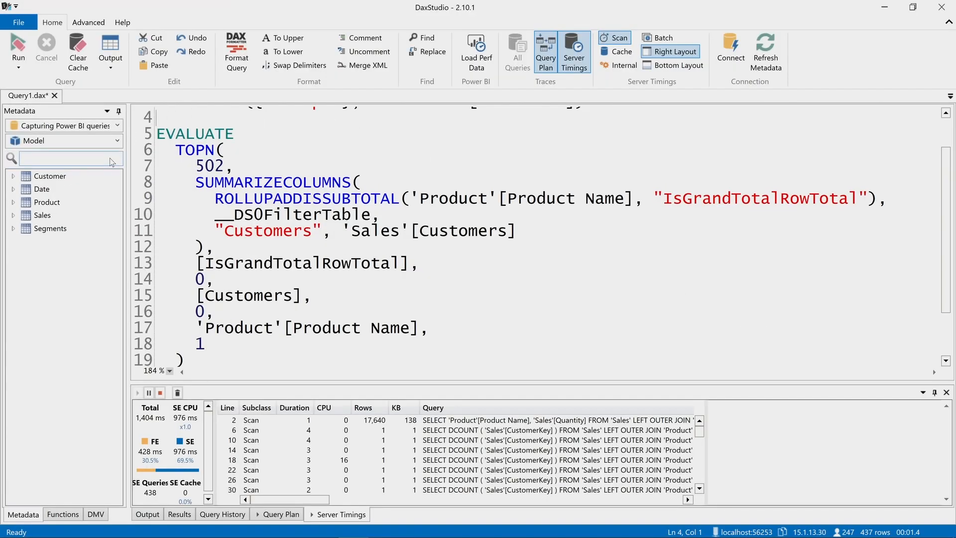
Define the Sales Amount measure at the top of the query via metadata search 'sale'
text(sale)
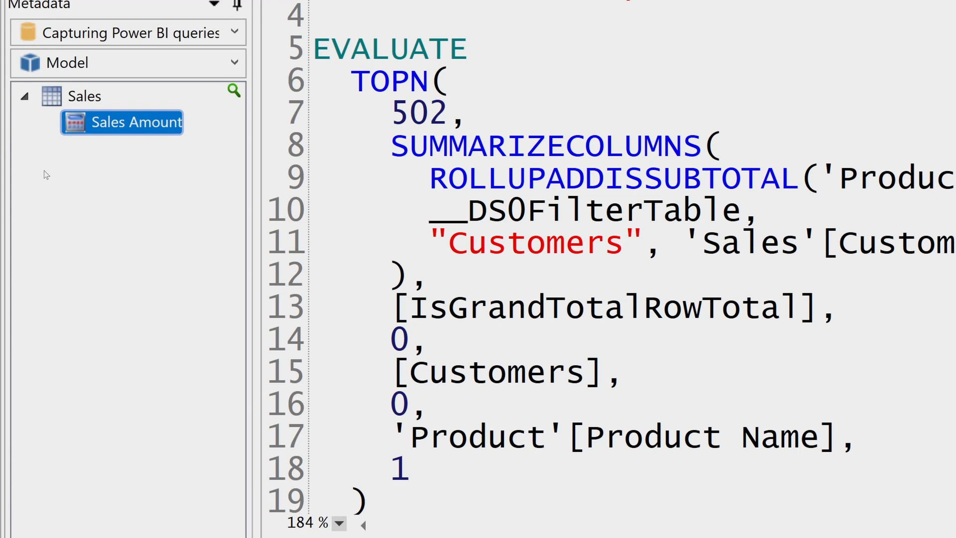
right_click(136, 121)
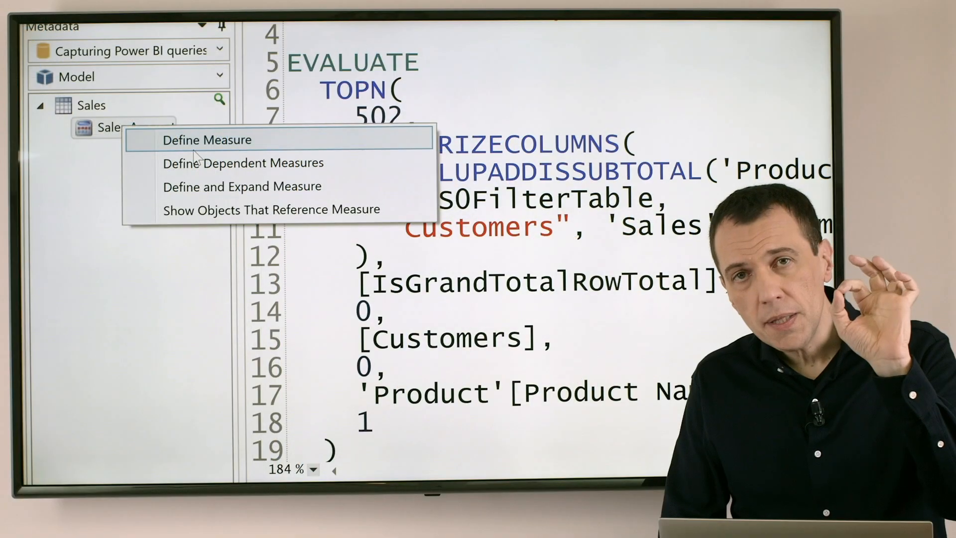
click(207, 139)
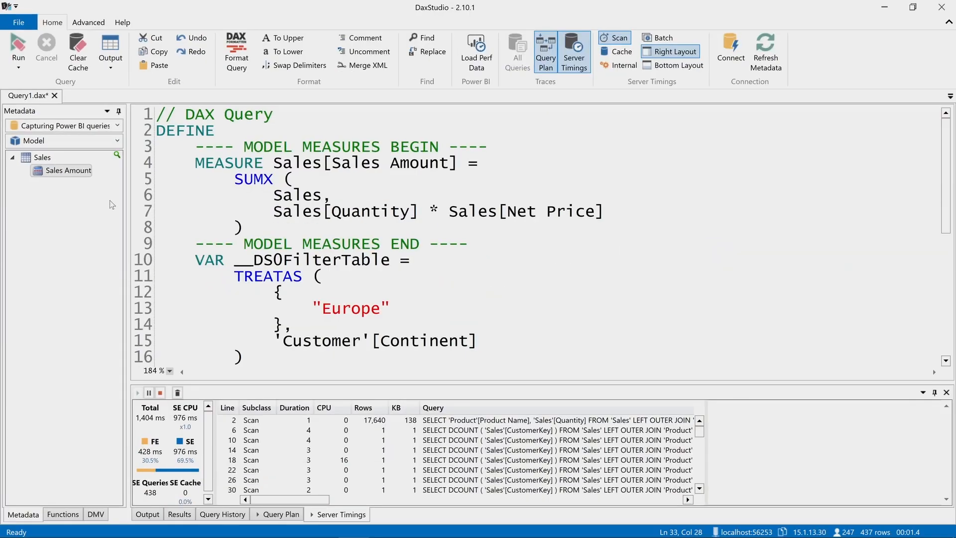
Search metadata for 'customer' and select the Sales table's Customers measure
text(customer)
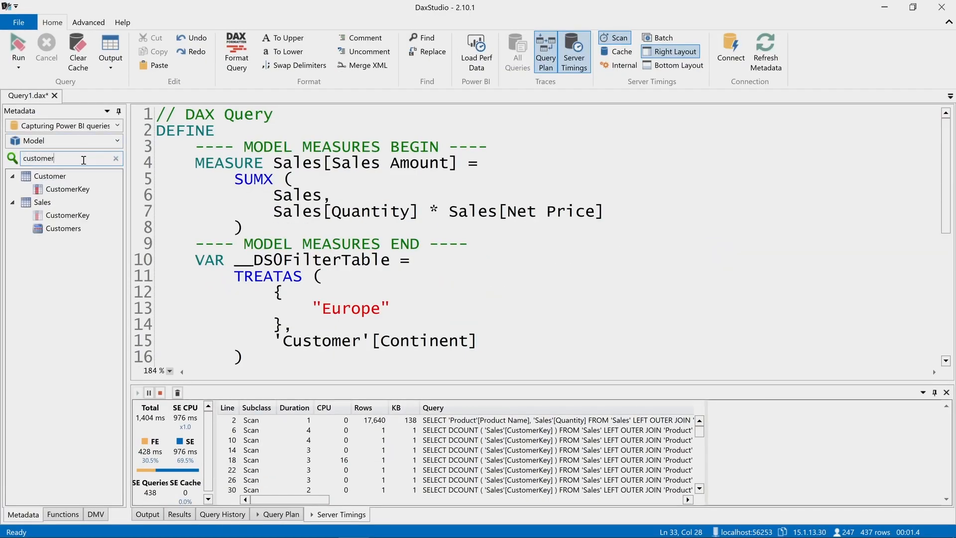
click(62, 228)
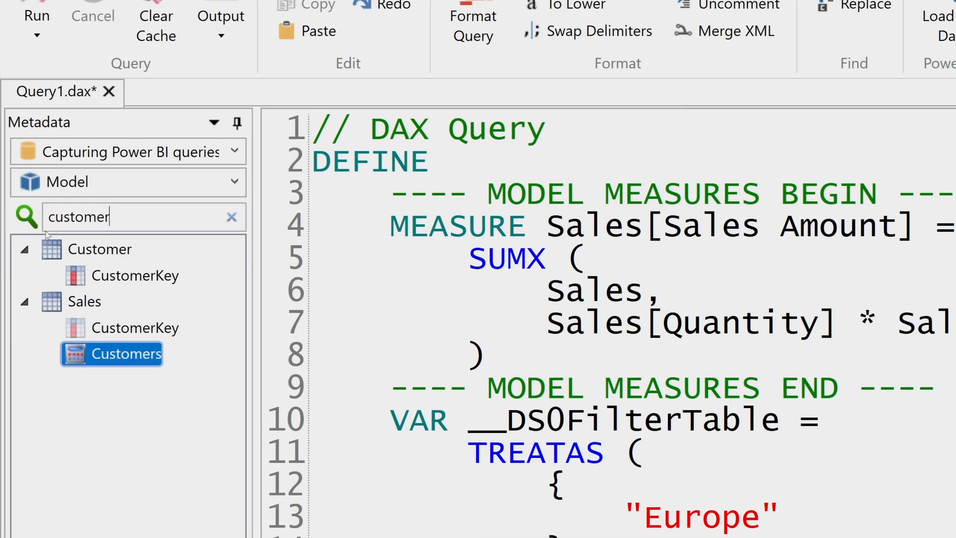